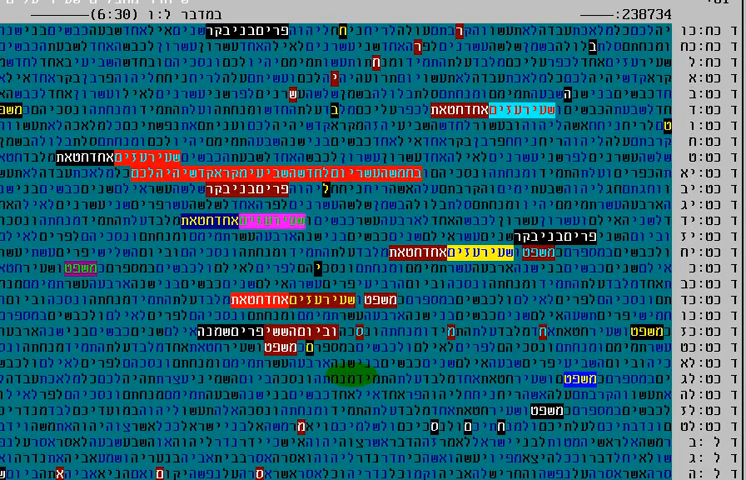
{"action": "scroll", "scroll_direction": "up", "scroll_amount": 3}
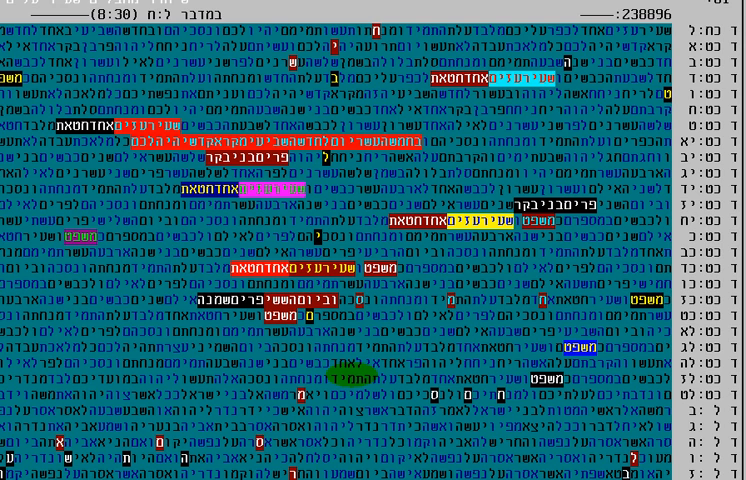
{"action": "scroll", "scroll_direction": "down", "scroll_amount": 3}
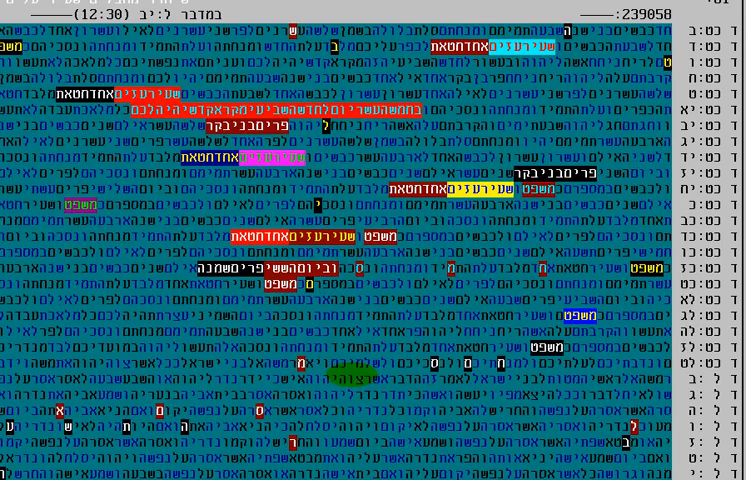